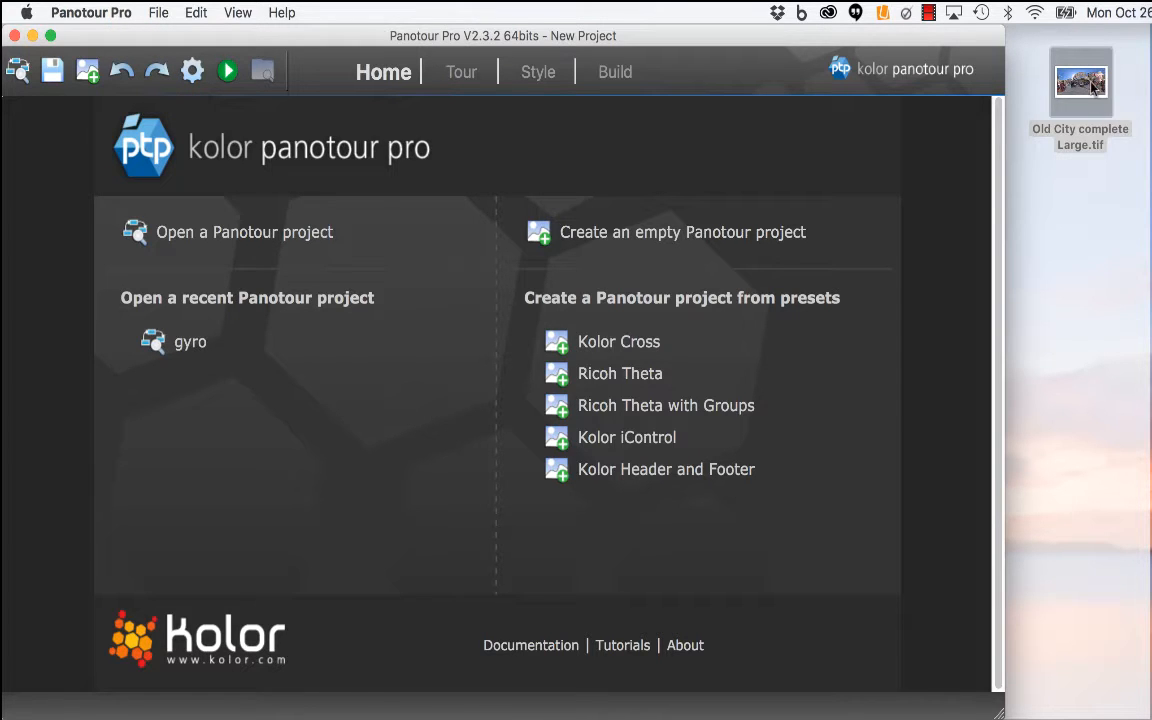
Create an empty Panotour project and add the Old City complete Large panorama.
{"action": "double_click", "coordinate": [1082, 88]}
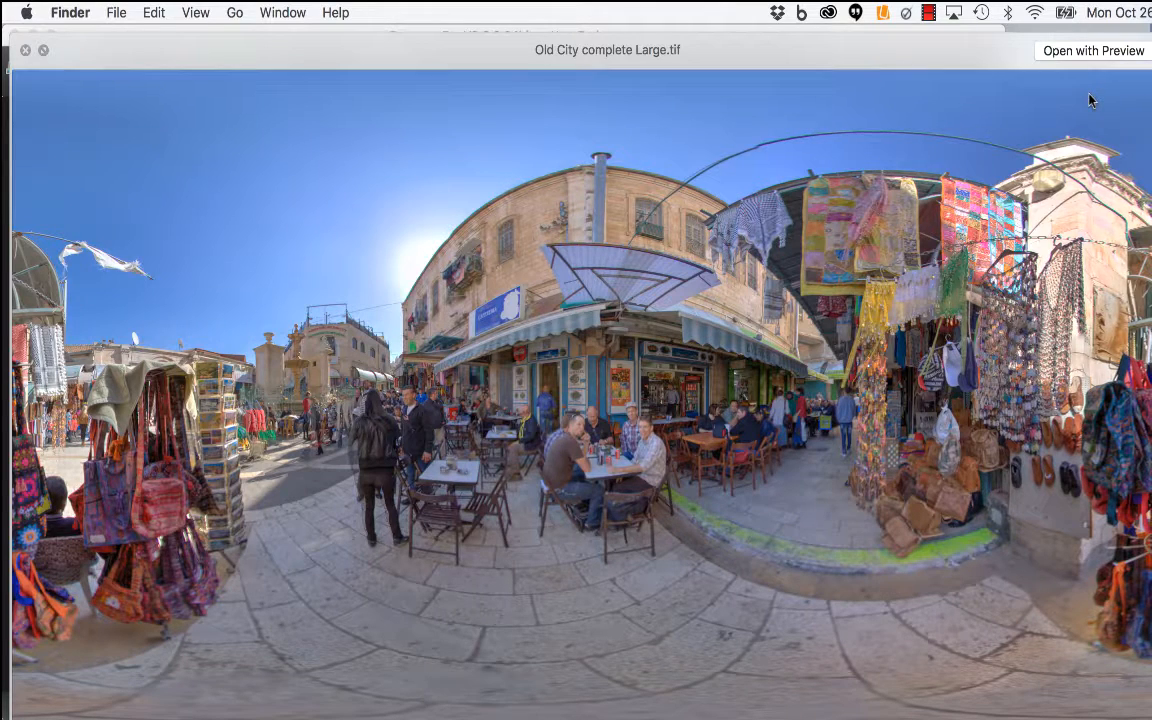
{"action": "mouse_move", "coordinate": [684, 328]}
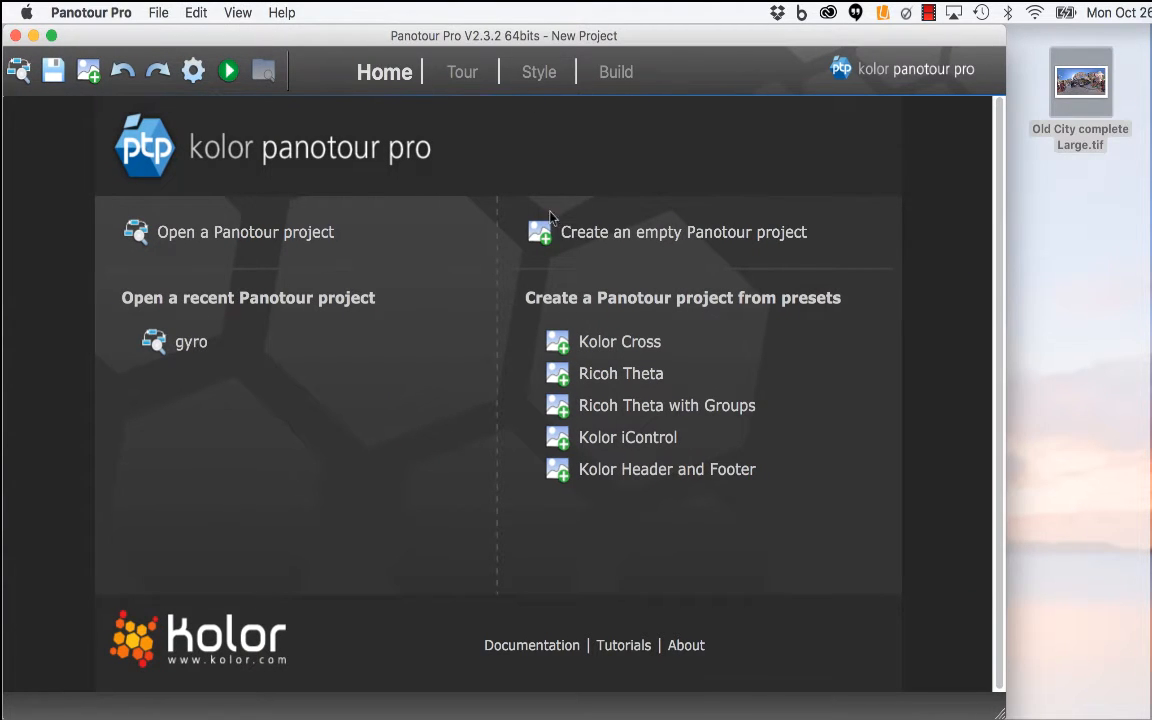
{"action": "left_click", "coordinate": [684, 231]}
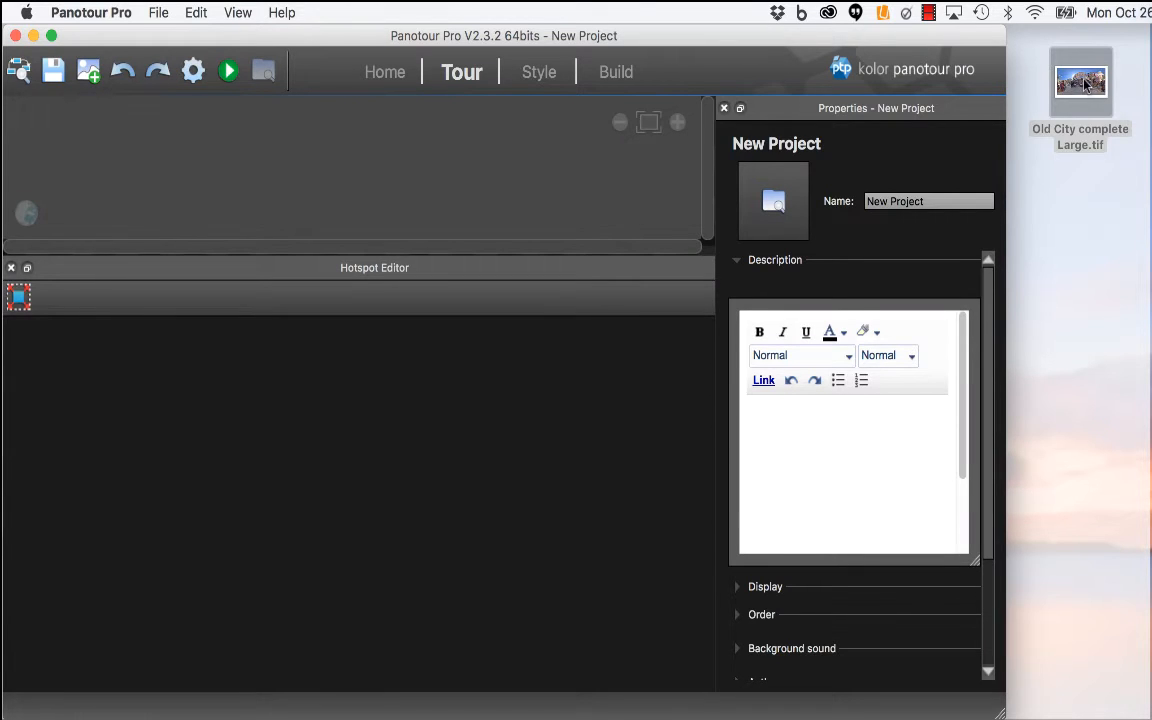
{"action": "left_click_drag", "start_coordinate": [1080, 82], "coordinate": [383, 145]}
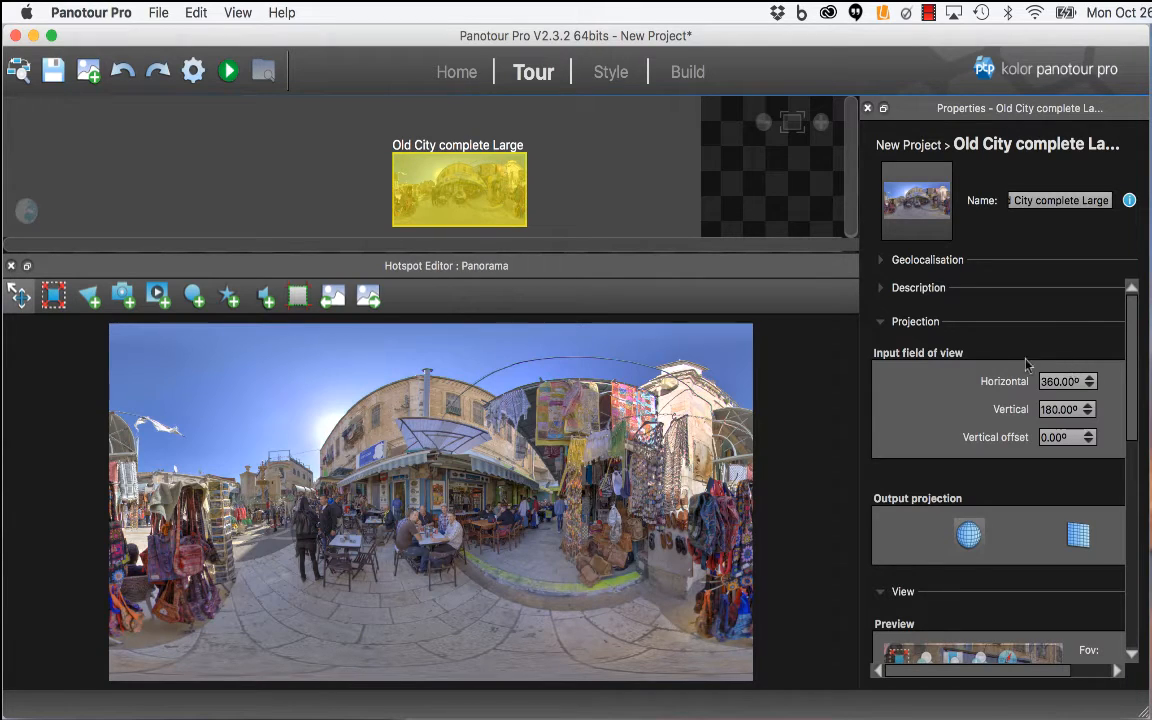
Toggle 'Limit to image' under the panorama's Zoom limits.
{"action": "scroll", "scroll_direction": "down", "scroll_amount": 3}
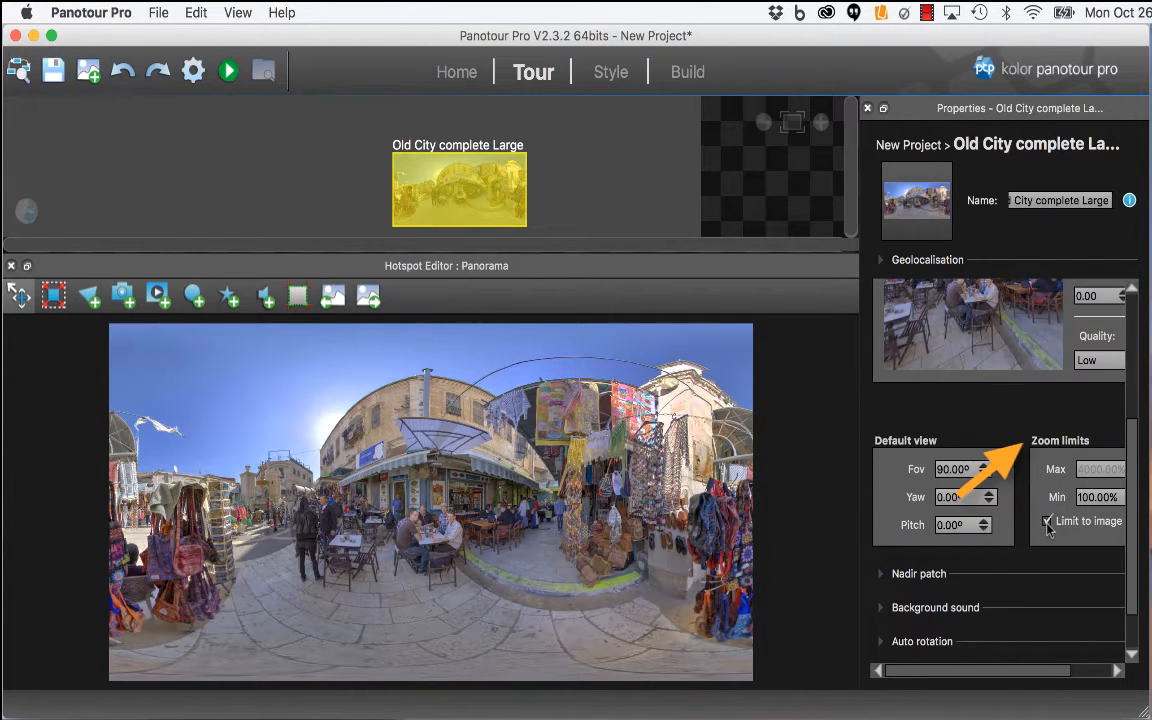
{"action": "left_click", "coordinate": [1047, 521]}
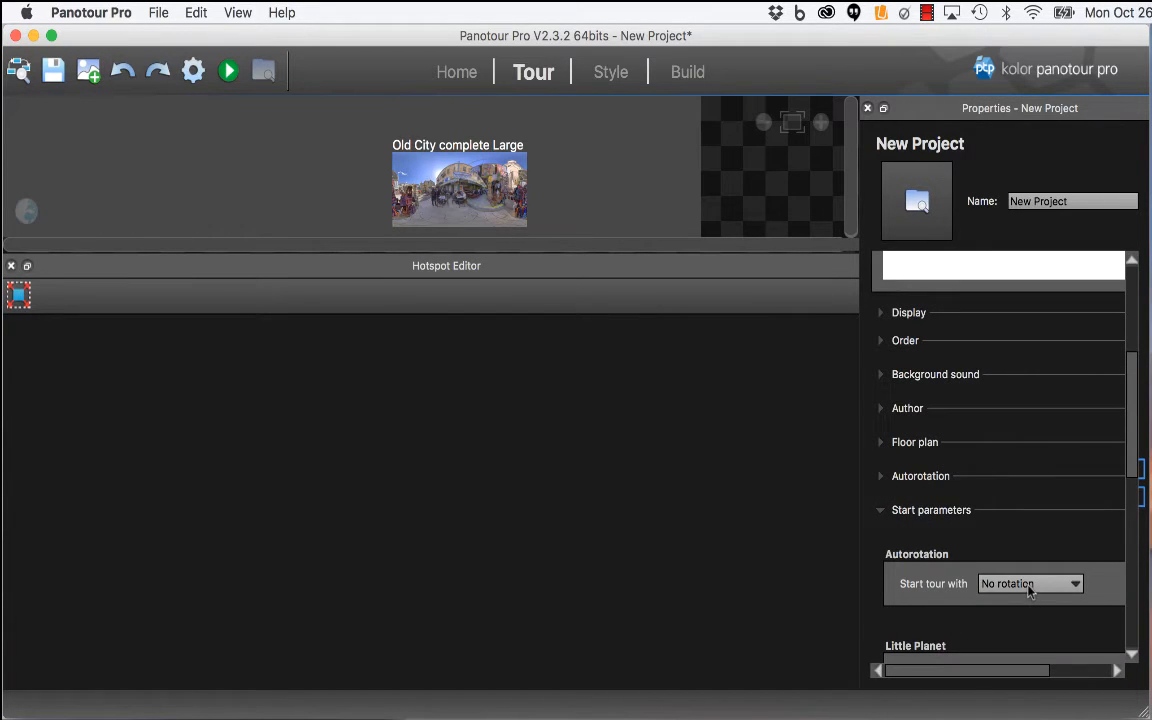
Choose Autorotation in the 'Start tour with' dropdown.
{"action": "left_click", "coordinate": [1029, 584]}
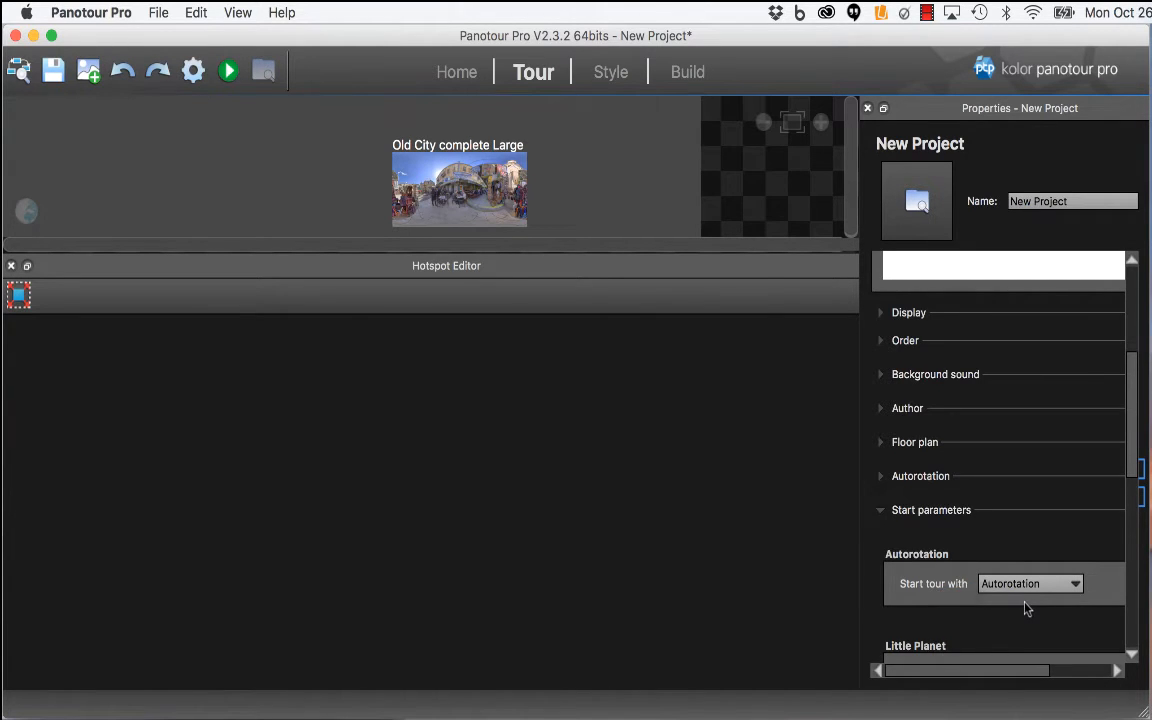
{"action": "left_click", "coordinate": [609, 71]}
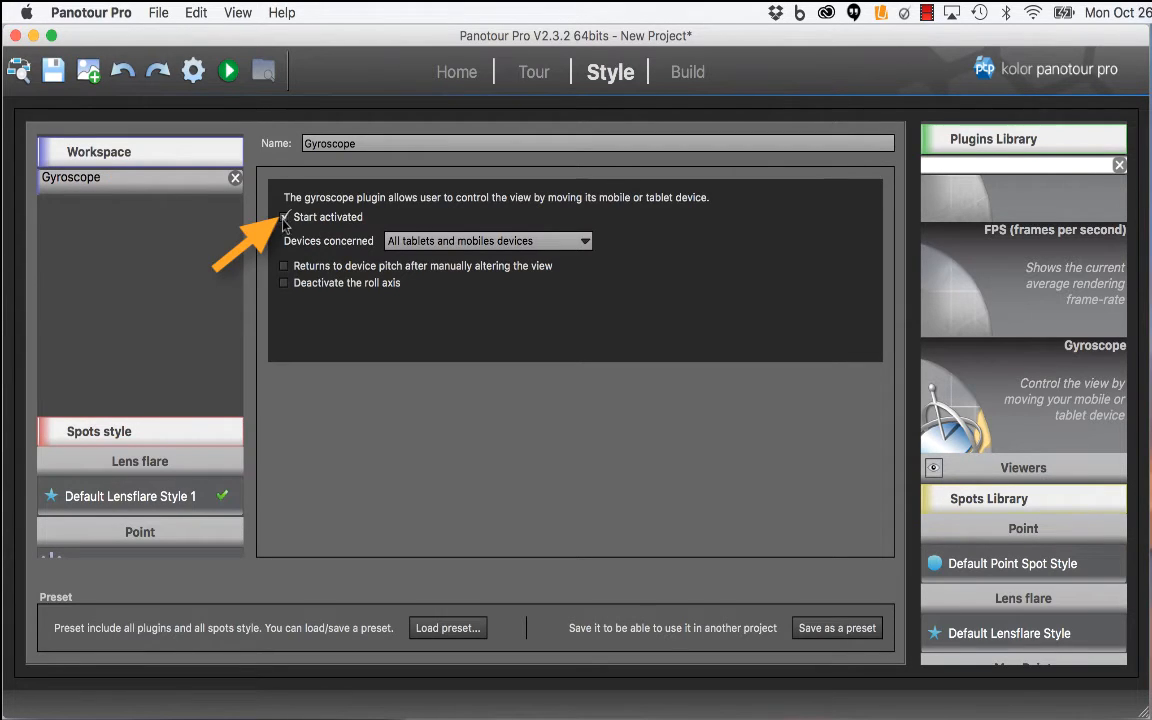
Tick 'Start activated' for the Gyroscope plugin.
{"action": "left_click", "coordinate": [284, 217]}
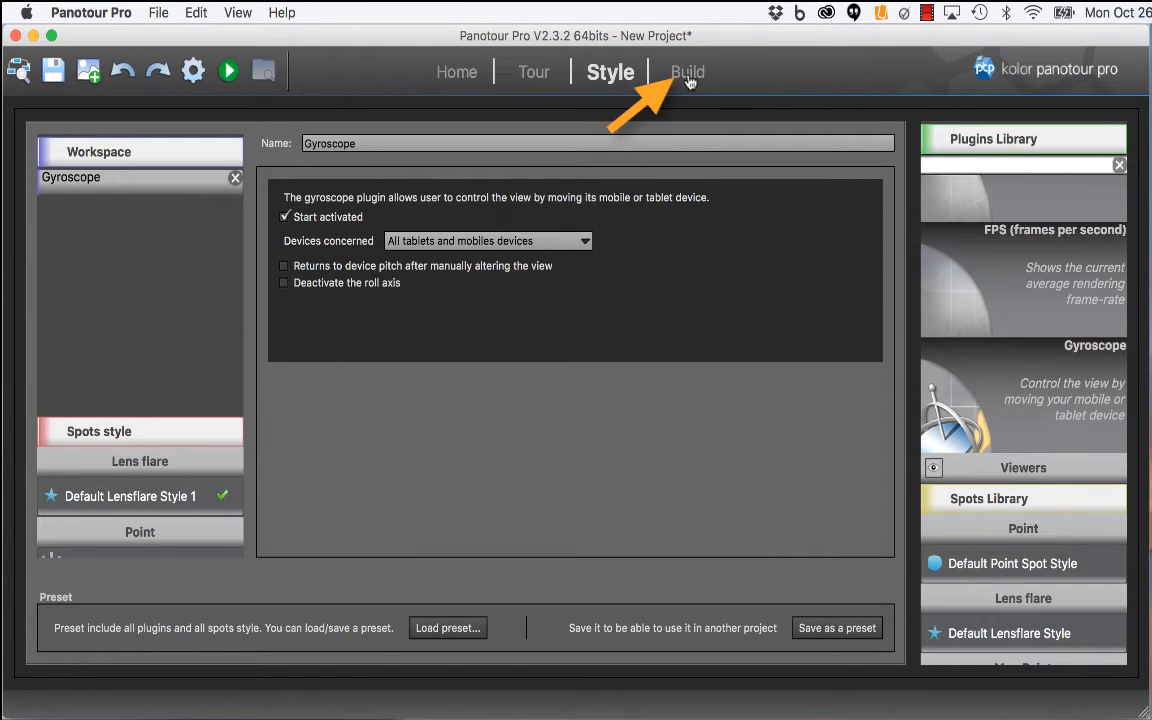
Set the build output filename to 'index' in the Build settings.
{"action": "left_click", "coordinate": [686, 71]}
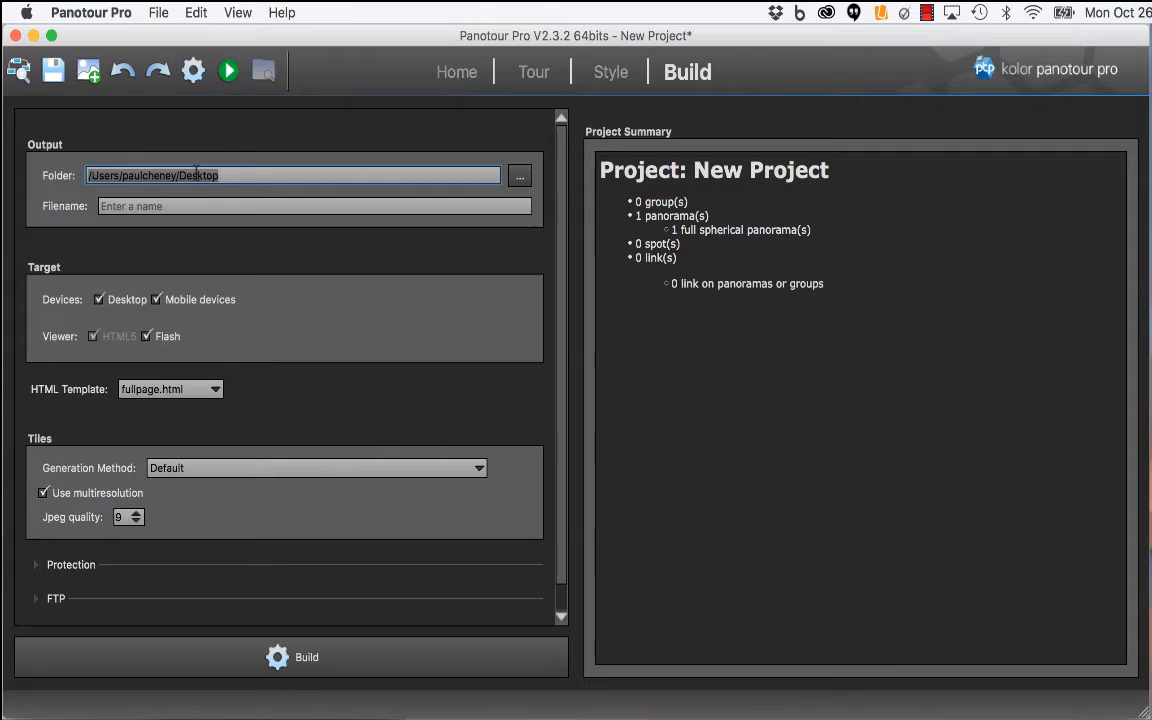
{"action": "left_click", "coordinate": [180, 206]}
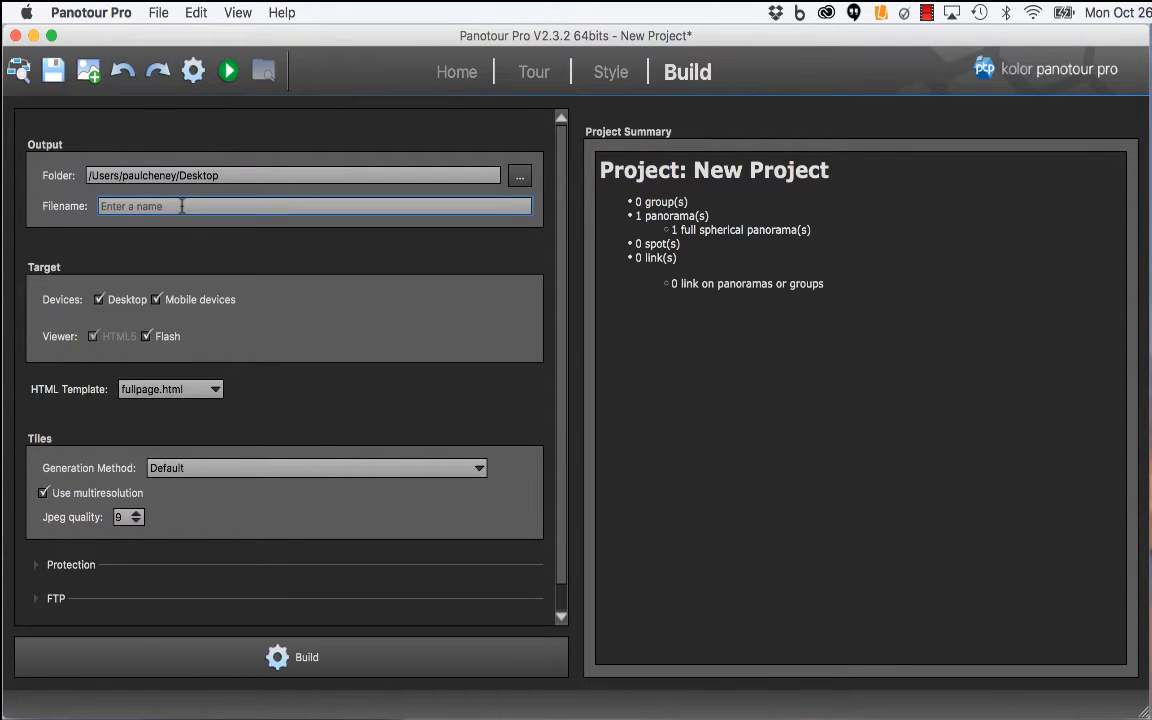
{"action": "type", "text": "inde"}
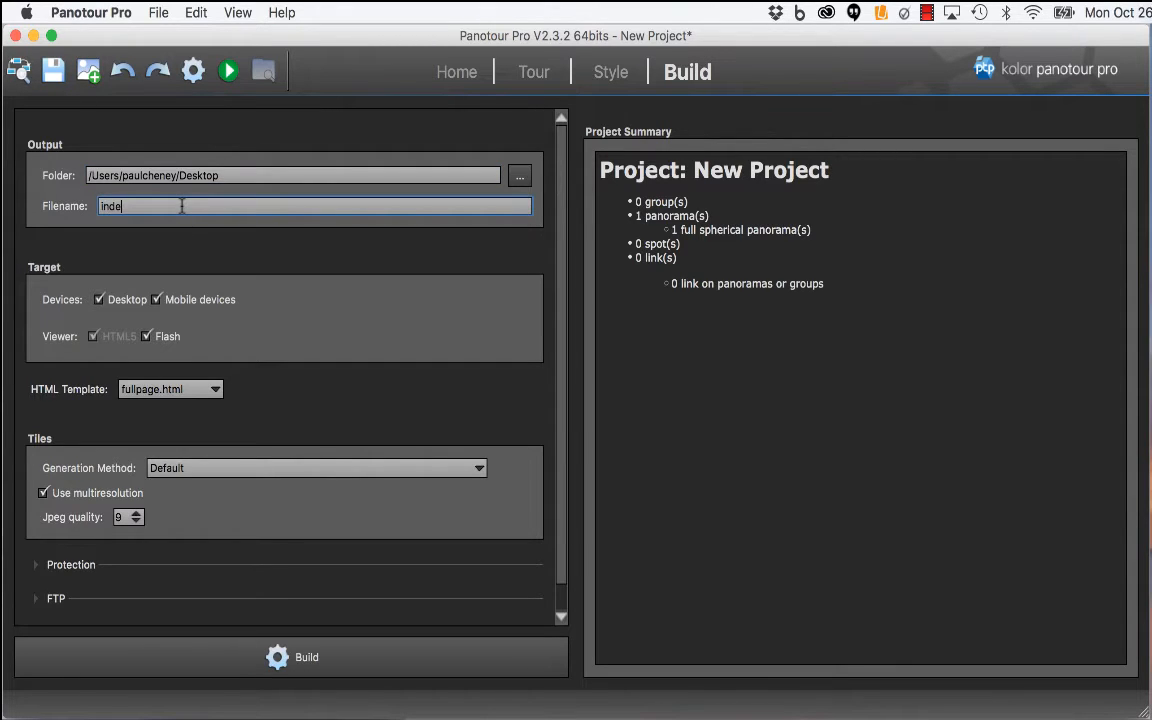
{"action": "type", "text": "x"}
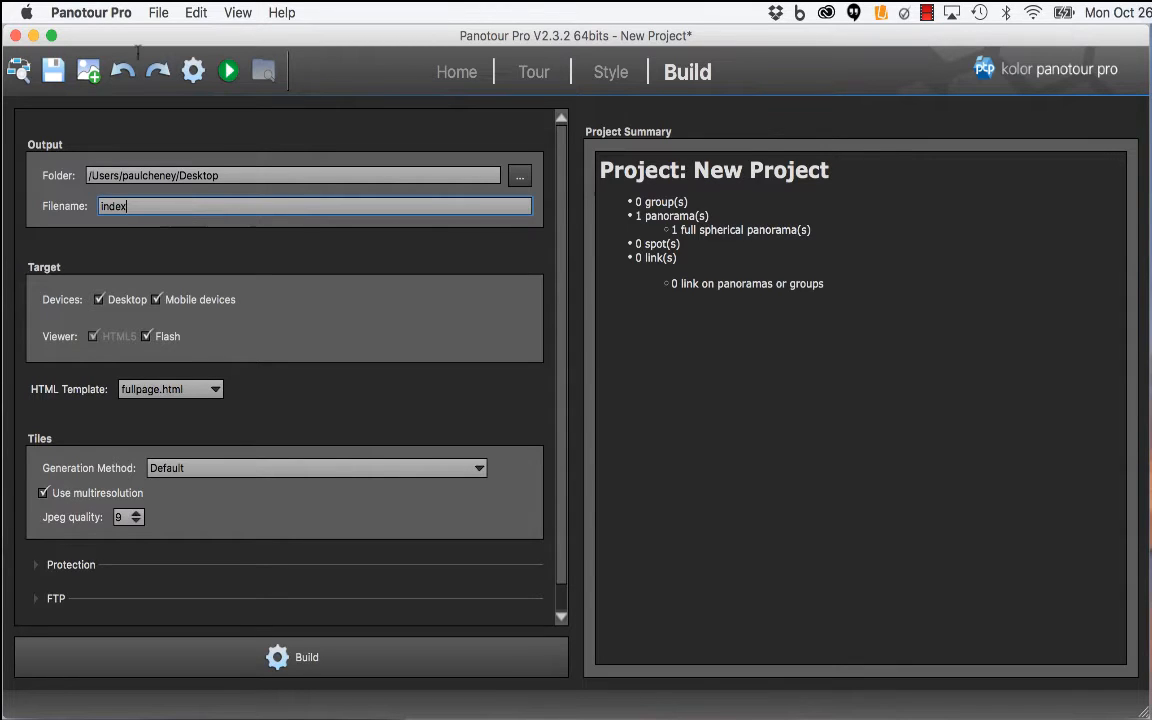
{"action": "left_click", "coordinate": [162, 14]}
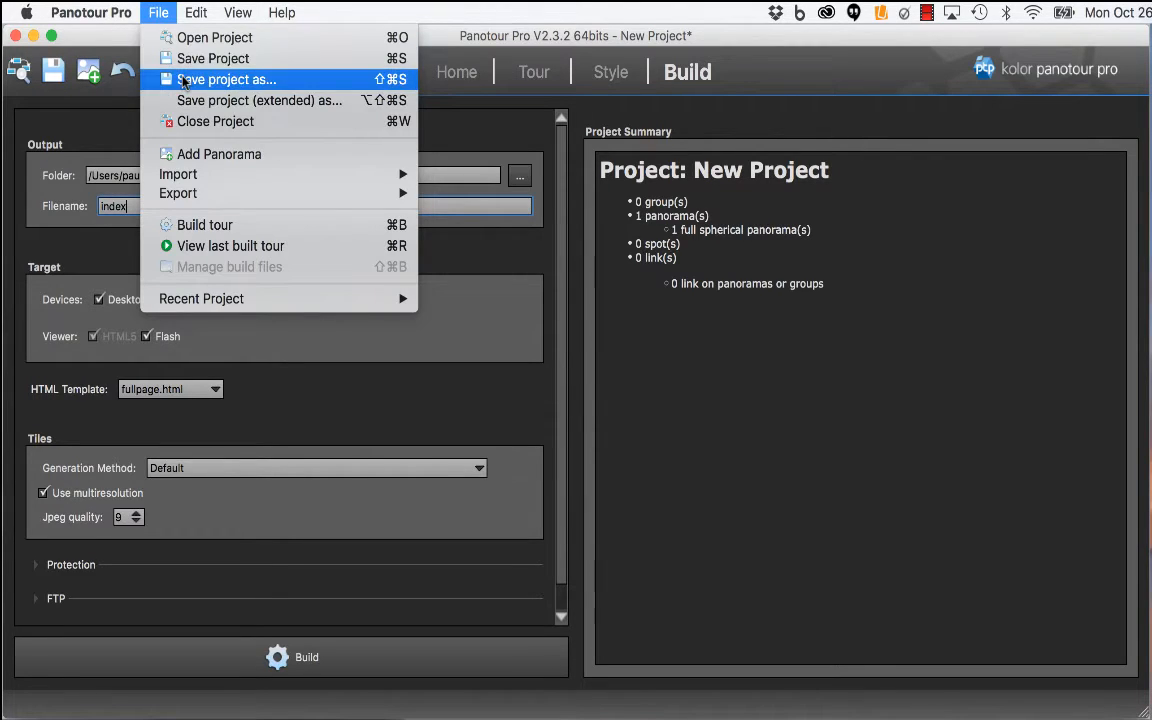
Save the project as 'gyro' on the Desktop.
{"action": "left_click", "coordinate": [225, 79]}
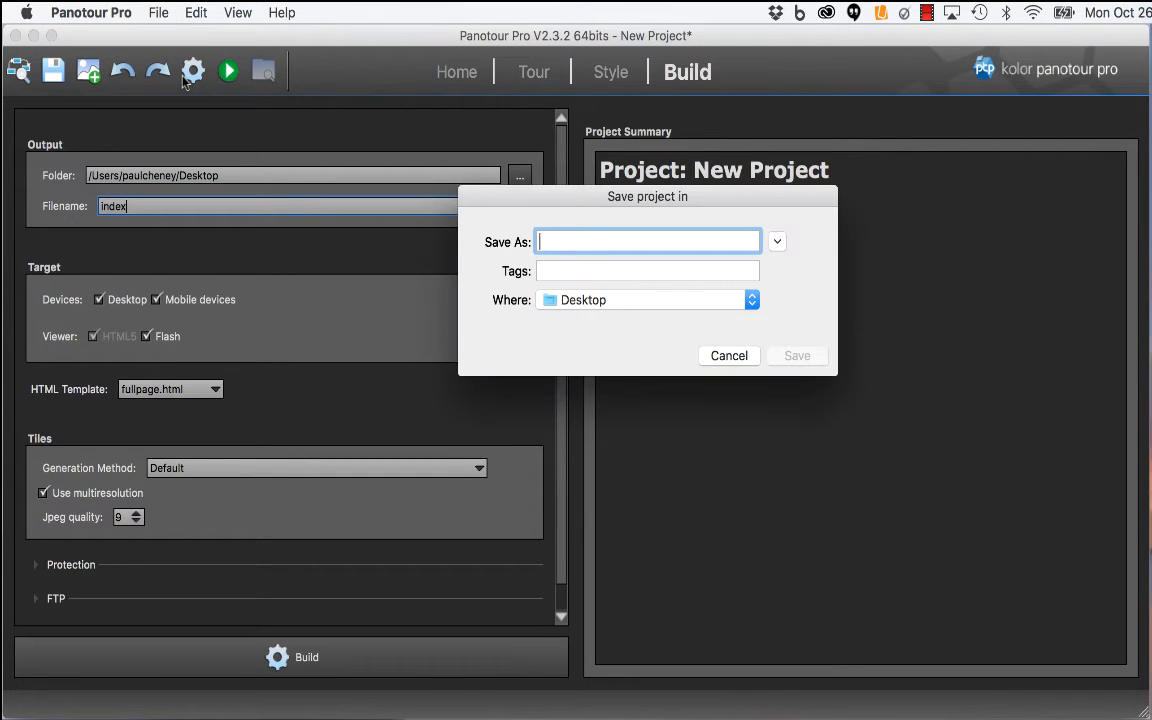
{"action": "type", "text": "gyro"}
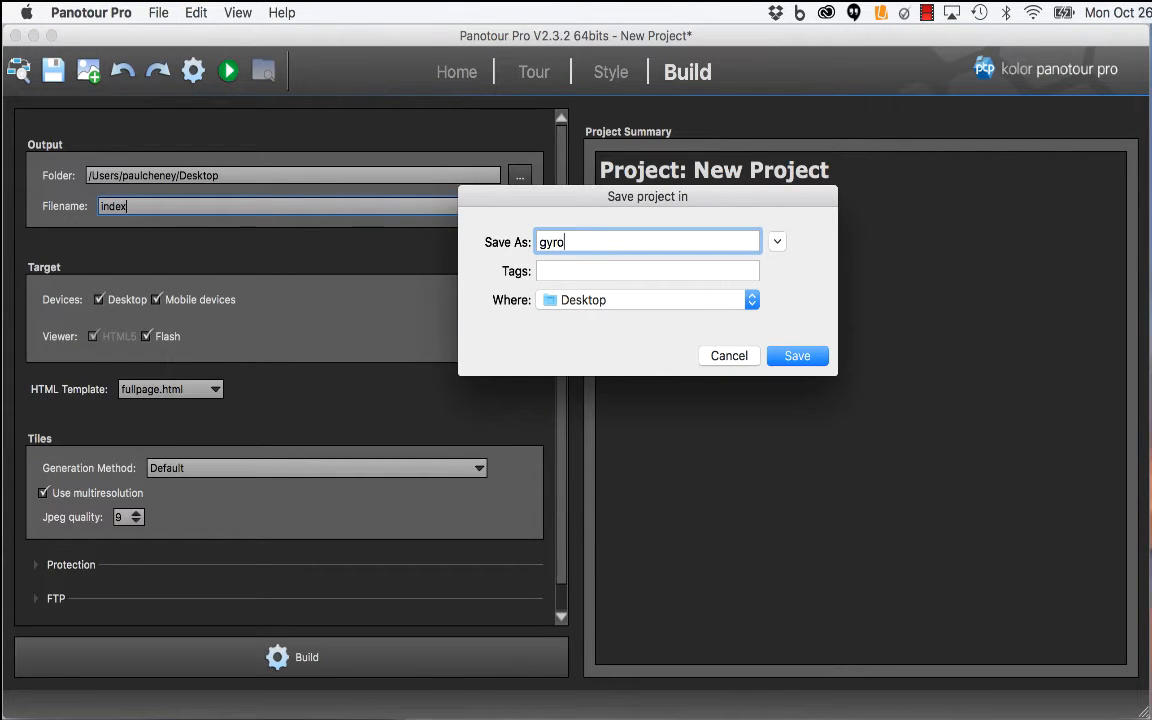
{"action": "left_click", "coordinate": [797, 355]}
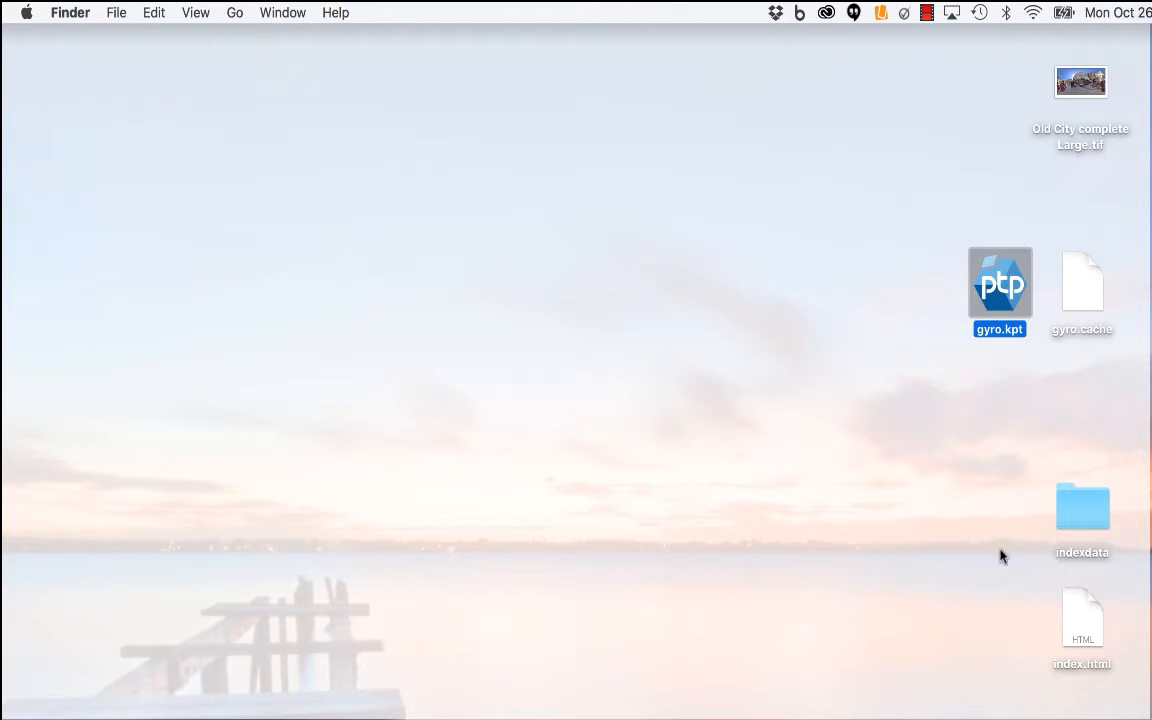
Move index.html beside the indexdata folder on the desktop.
{"action": "left_click_drag", "start_coordinate": [1083, 617], "coordinate": [1000, 513]}
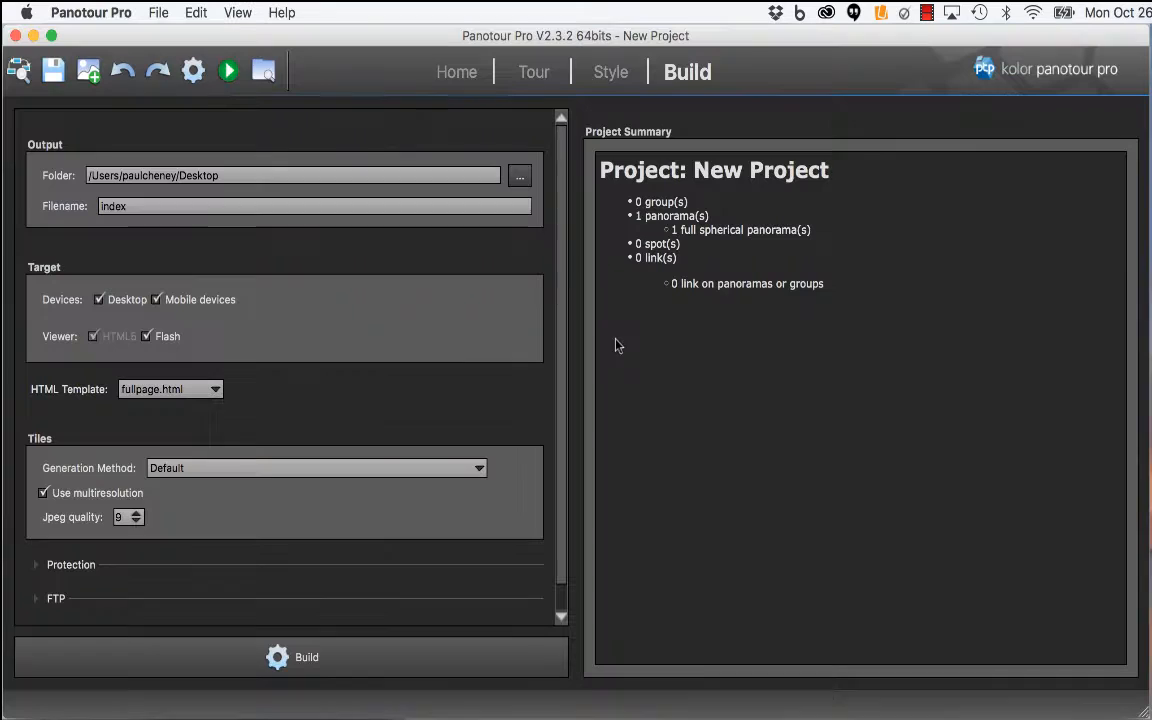
Launch the last built tour for preview.
{"action": "left_click", "coordinate": [229, 71]}
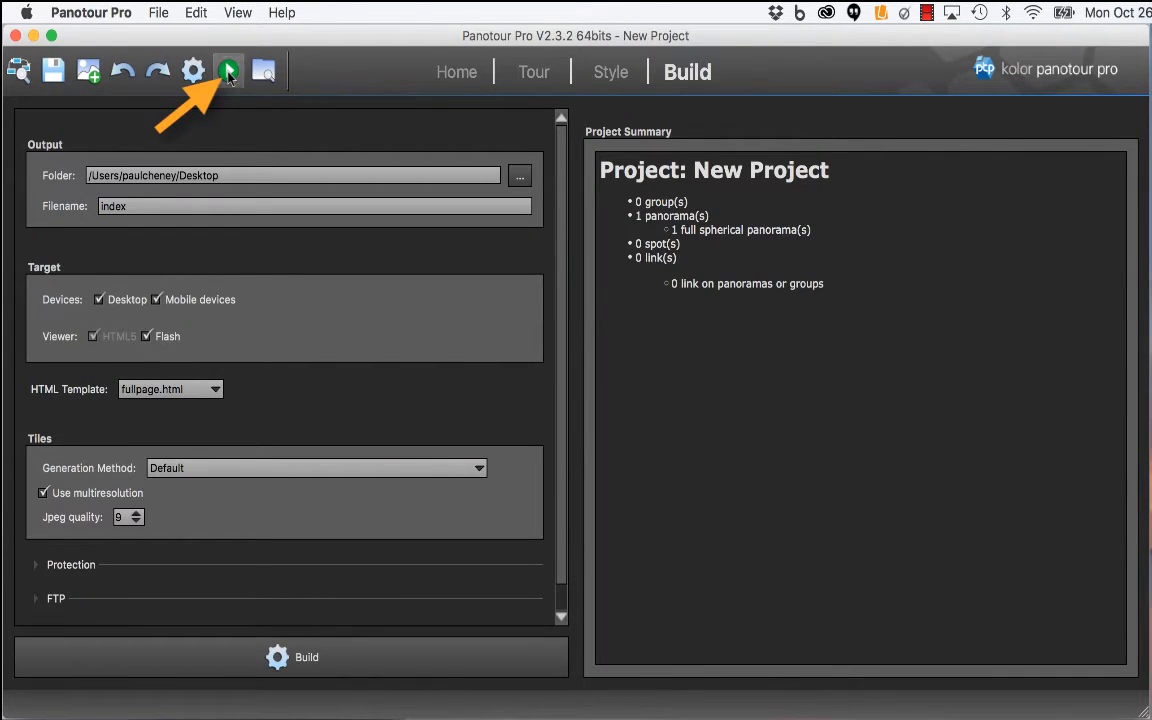
{"action": "left_click", "coordinate": [227, 72]}
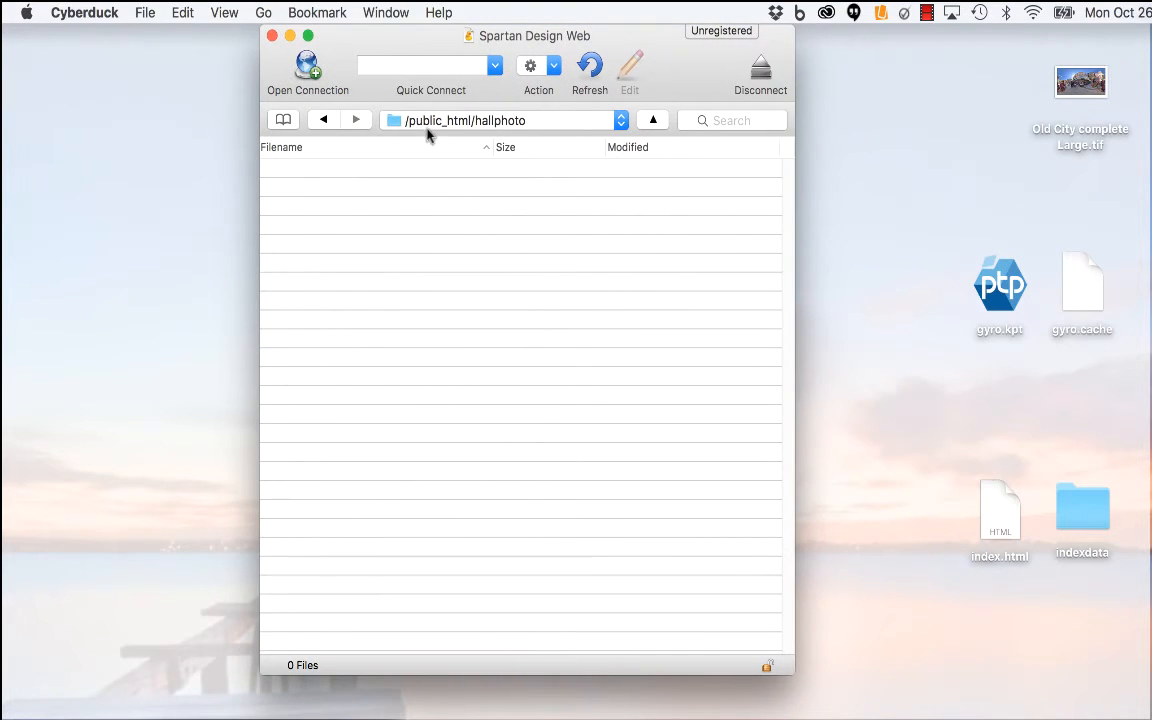
{"action": "mouse_move", "coordinate": [458, 135]}
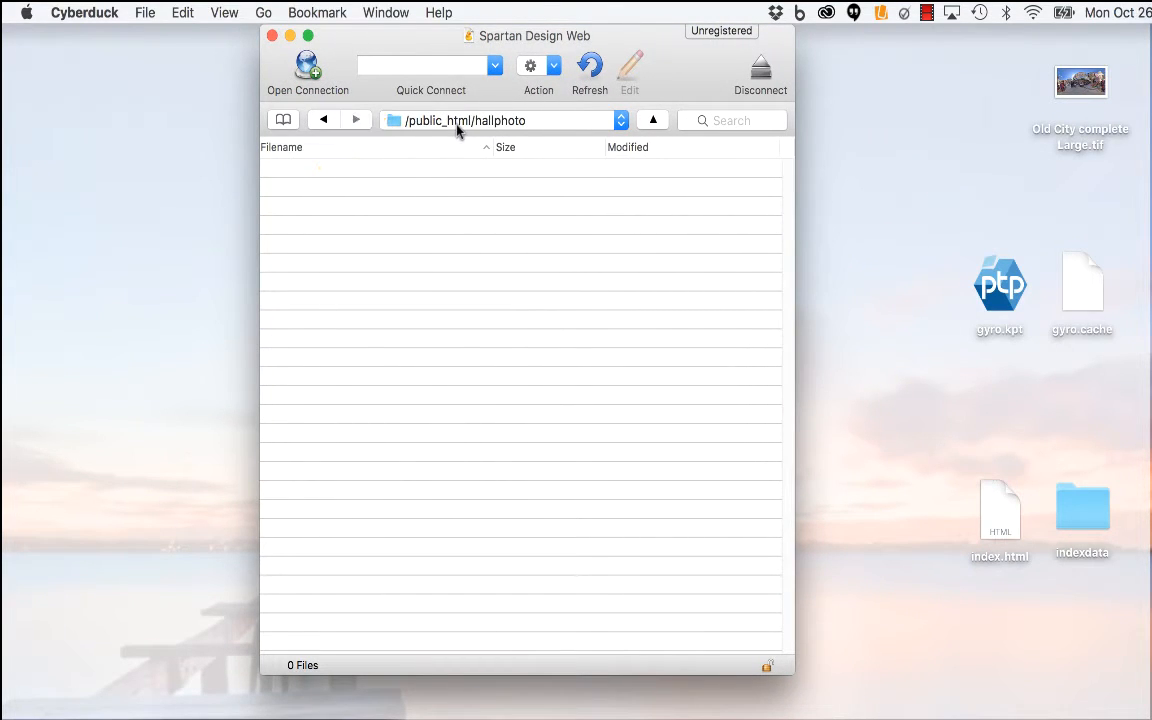
{"action": "mouse_move", "coordinate": [483, 133]}
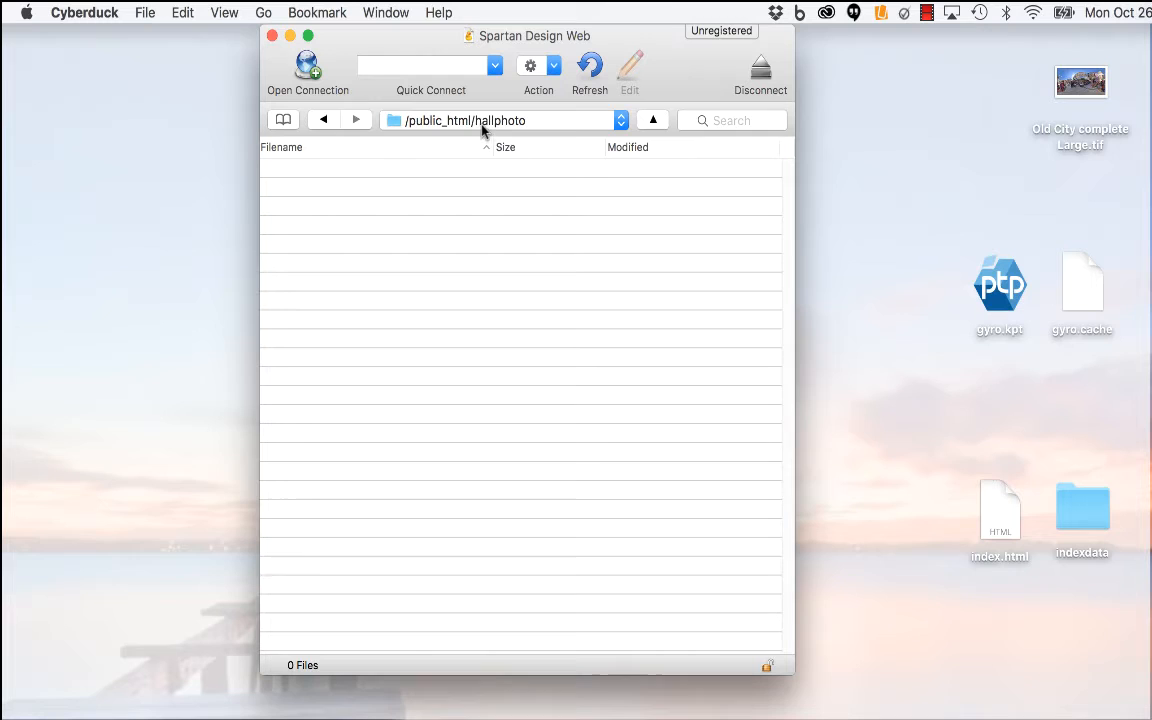